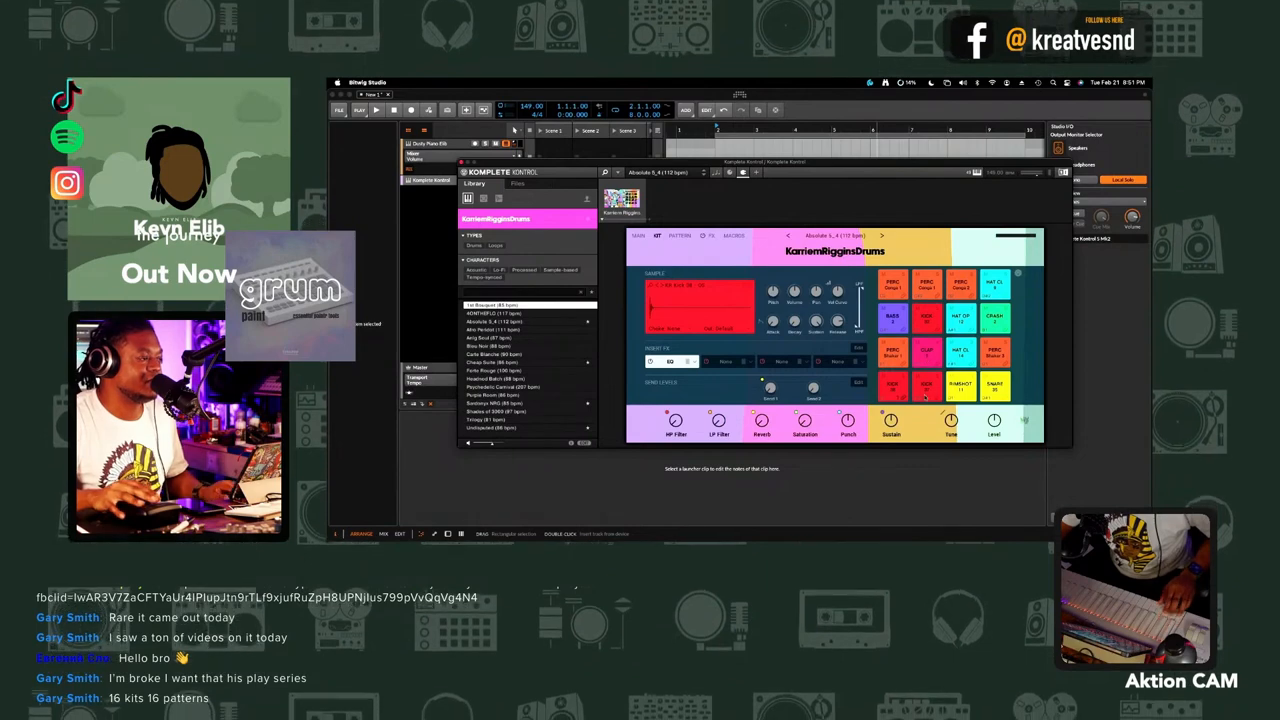
Show the KorrienBigginsDrums instrument's list of drum kits from the header
click(960, 344)
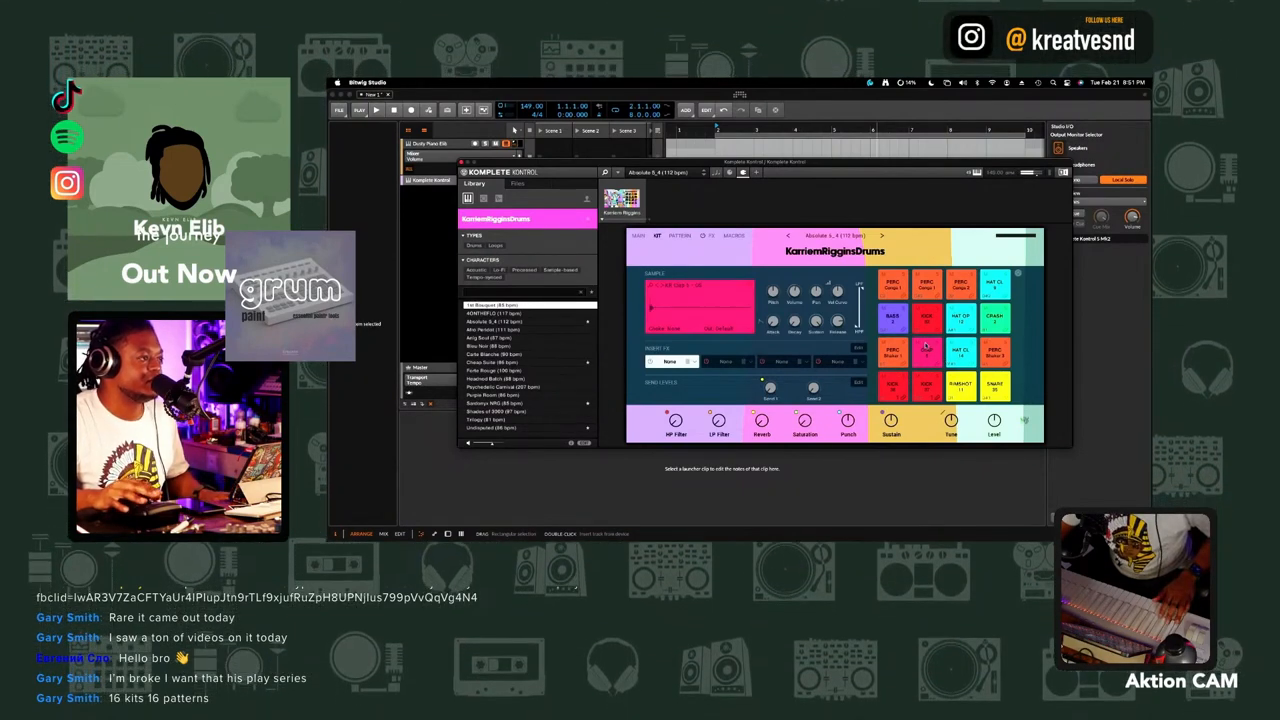
click(960, 344)
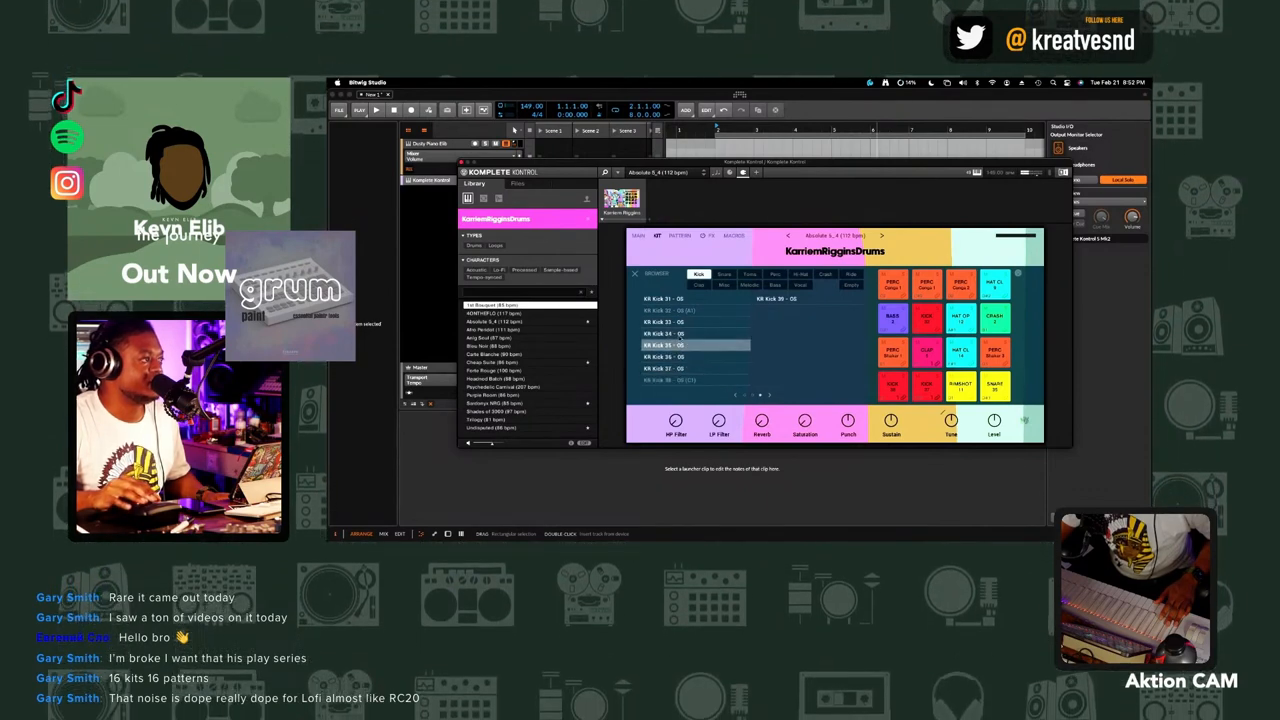
Load a kit from the list and return to the pad sound editor
click(724, 274)
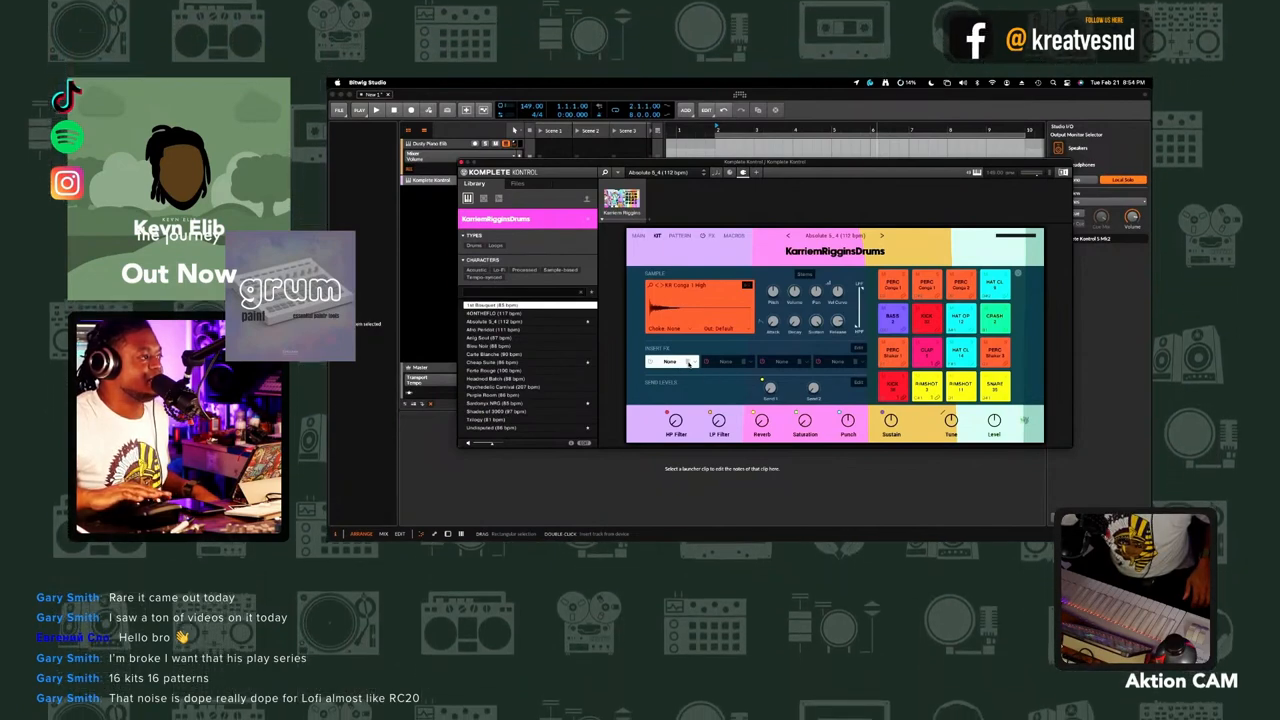
View the kit's Insert FX, Global FX and Send FX pages in turn
click(670, 360)
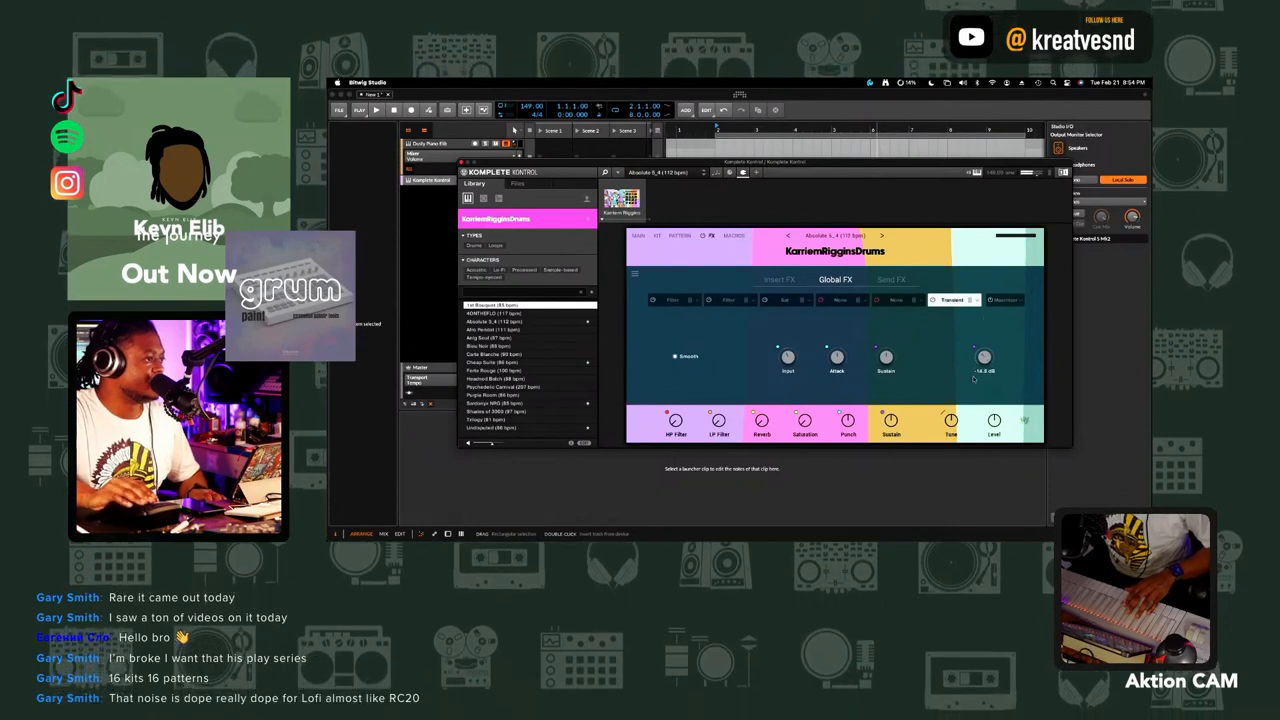
mouse_move(924, 372)
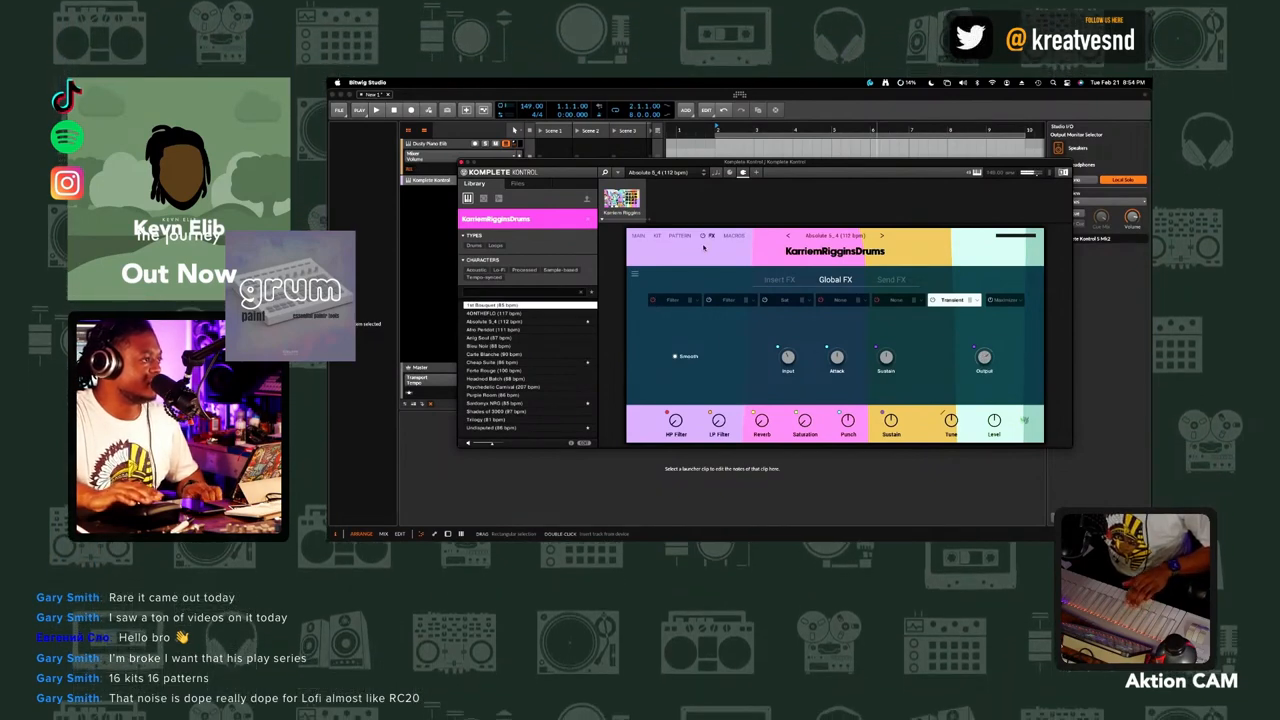
click(780, 280)
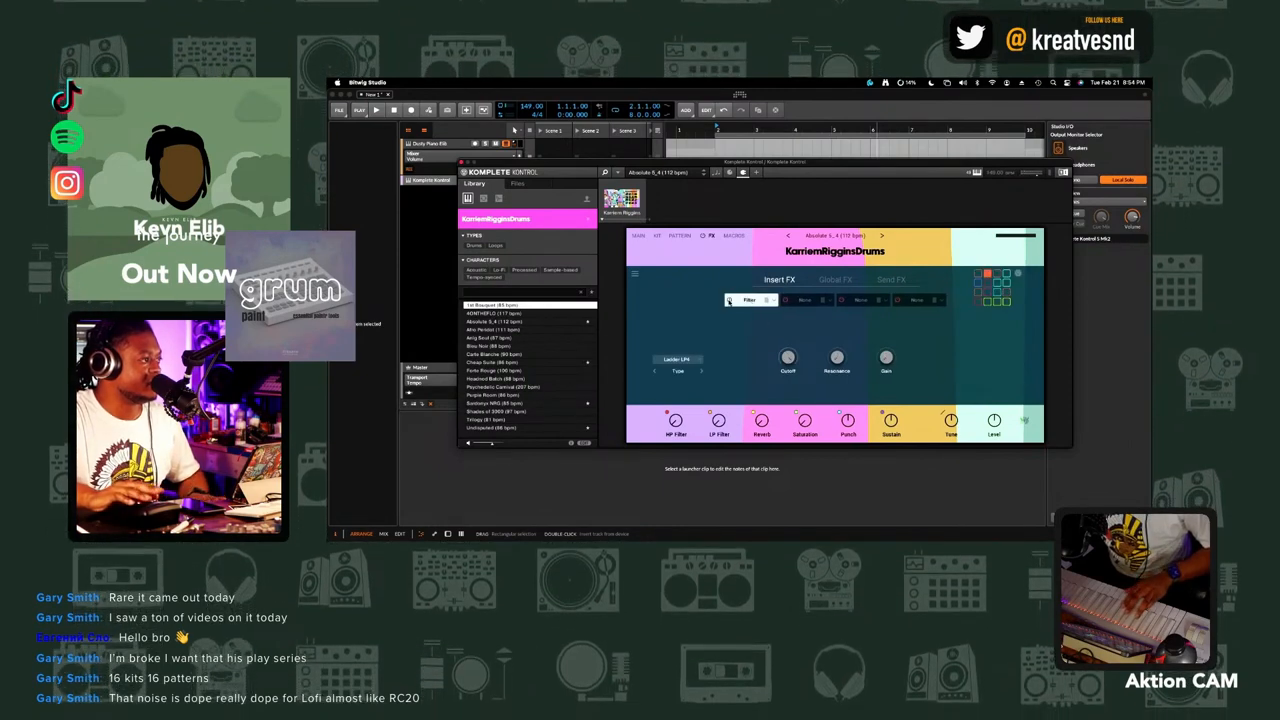
click(836, 280)
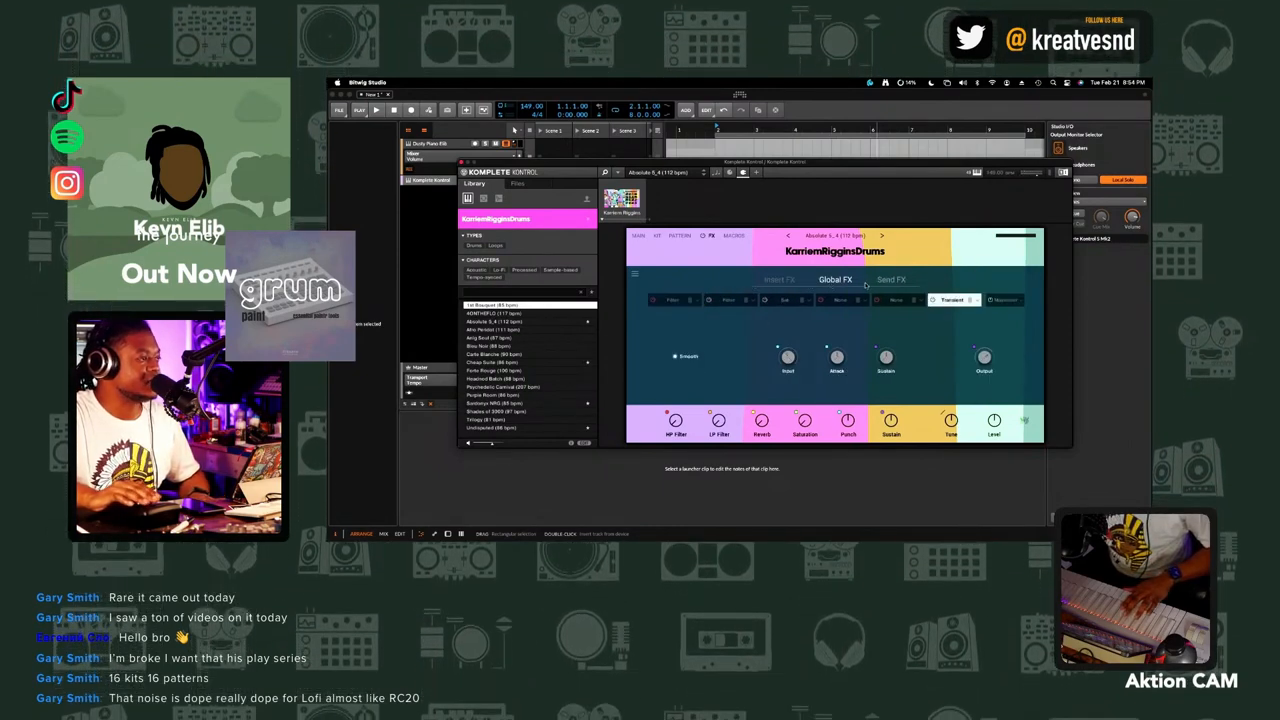
click(892, 280)
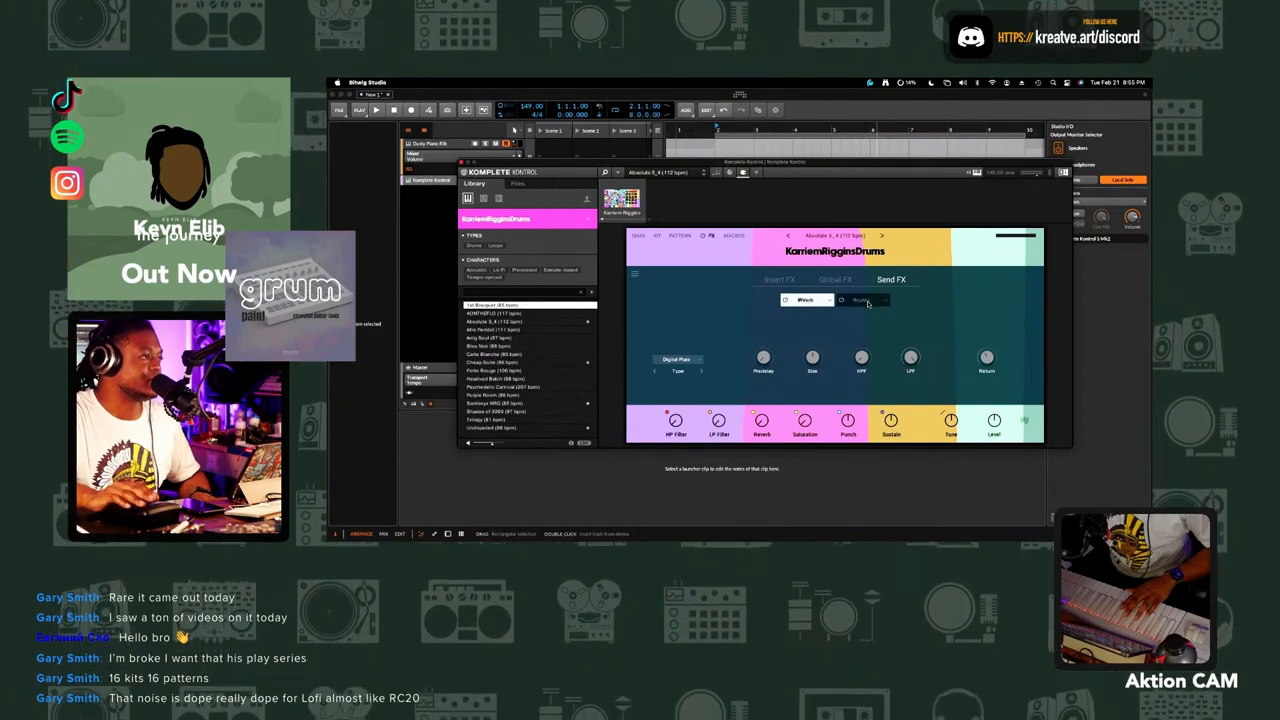
Choose another send effect type, then return to the insert effects page
click(862, 300)
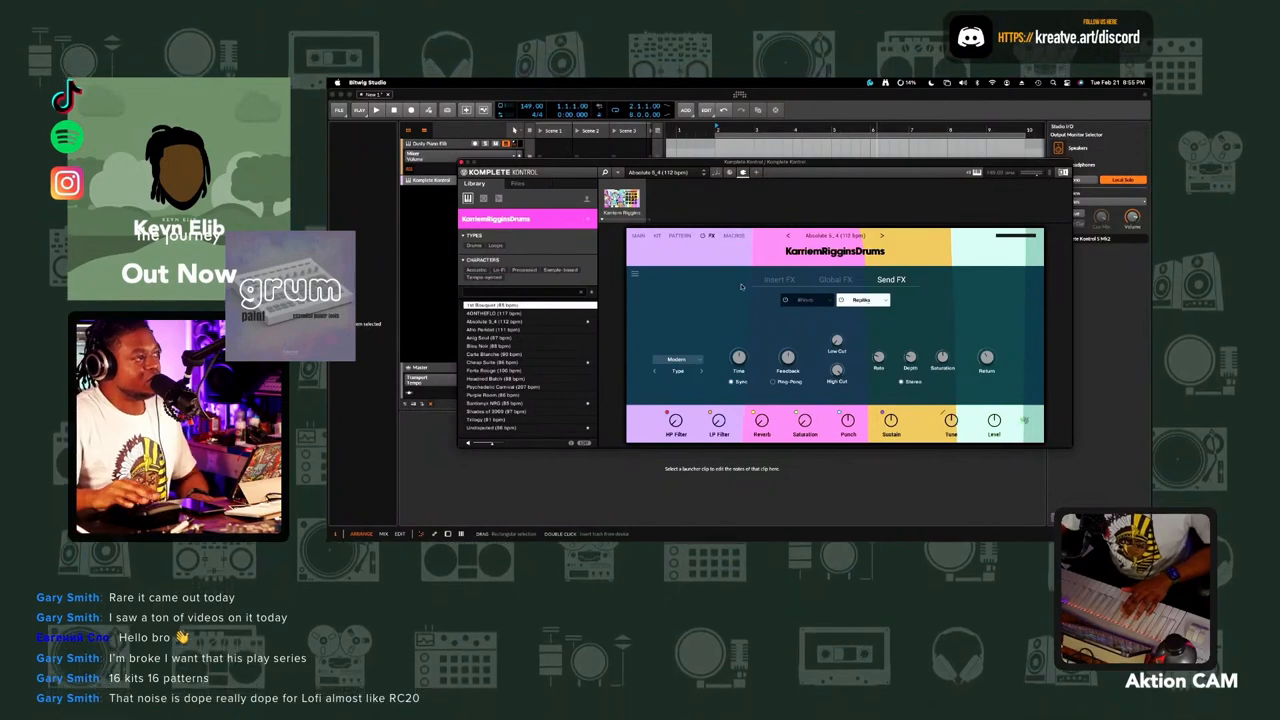
click(780, 280)
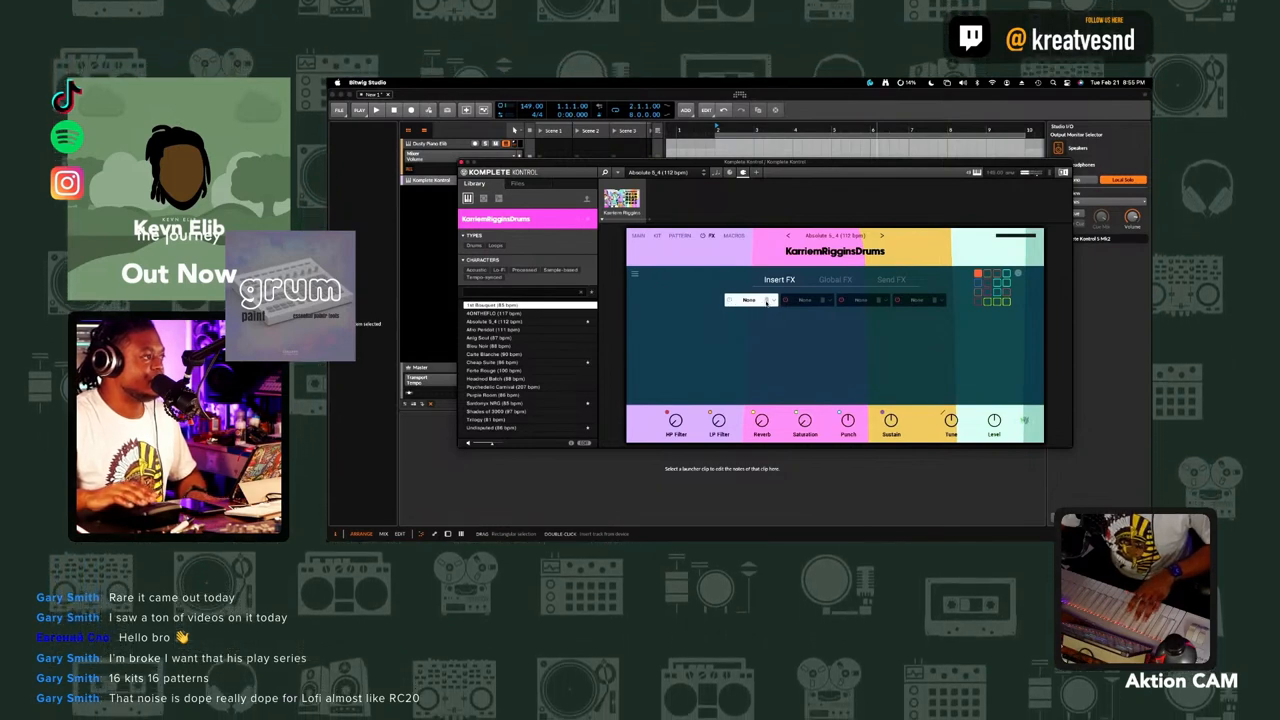
Pick an insert slot effect, swap the global slot's effect for another, and view Send FX
click(748, 300)
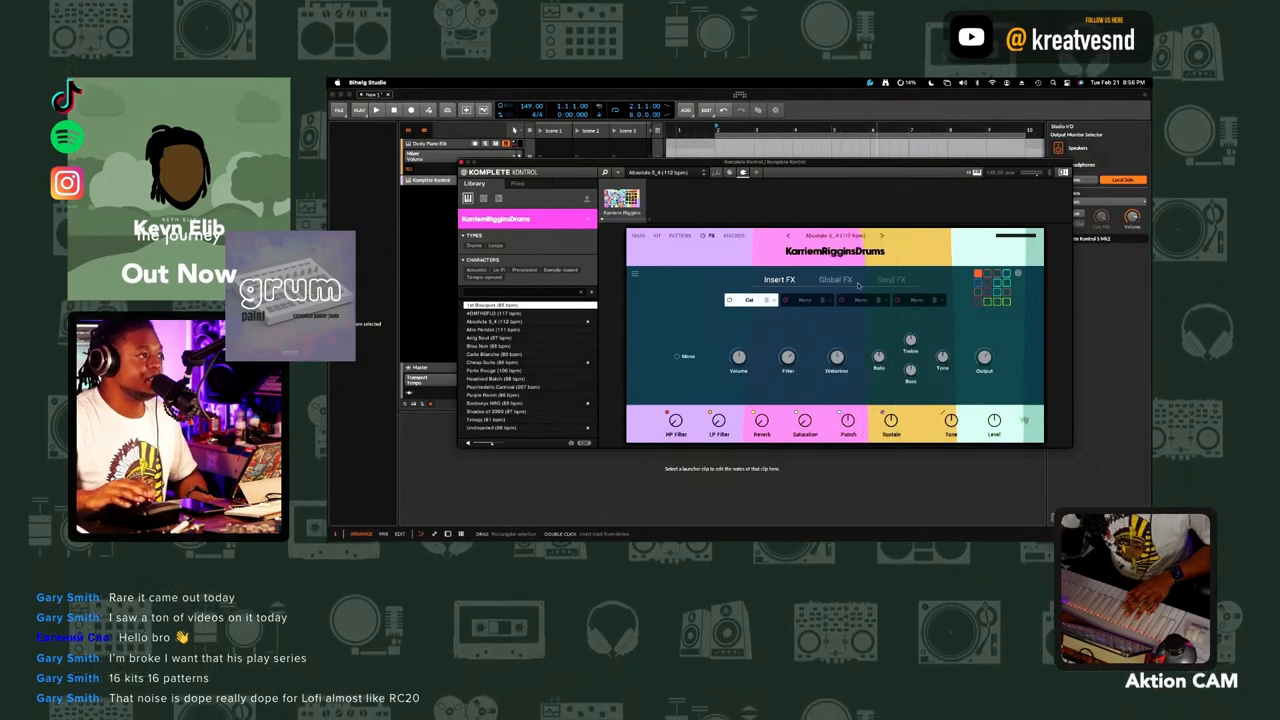
click(836, 280)
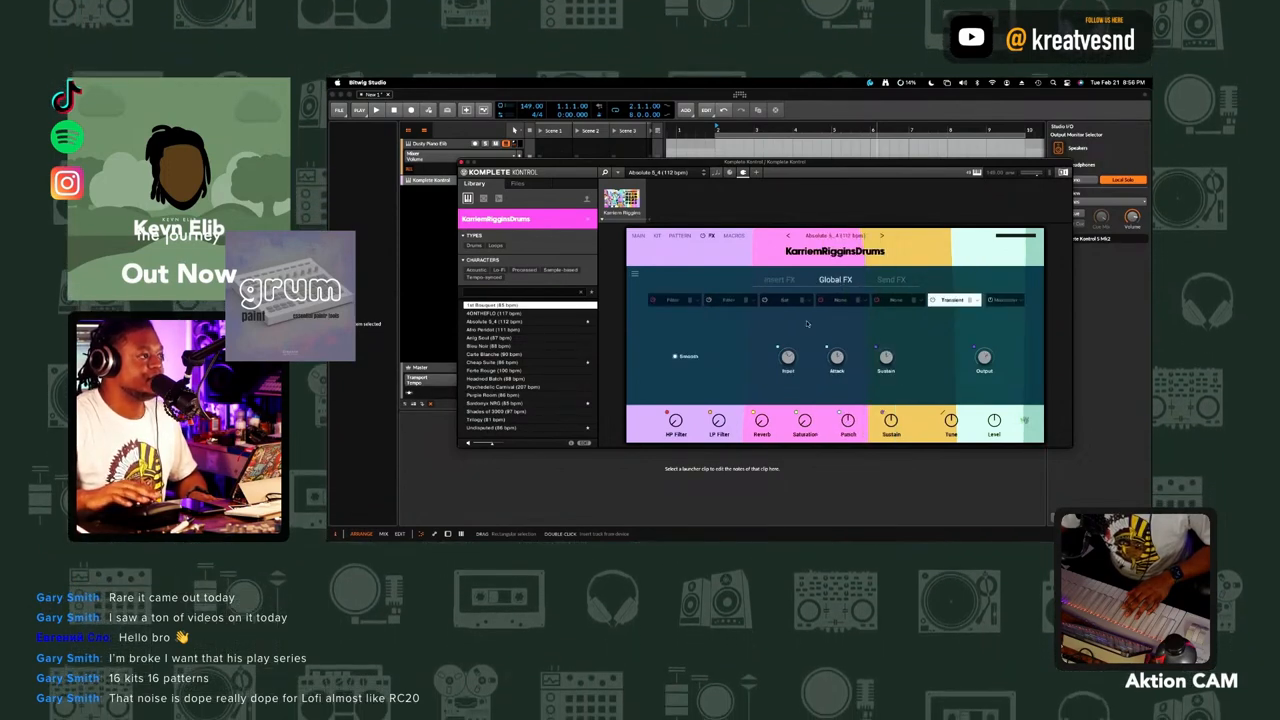
mouse_move(690, 304)
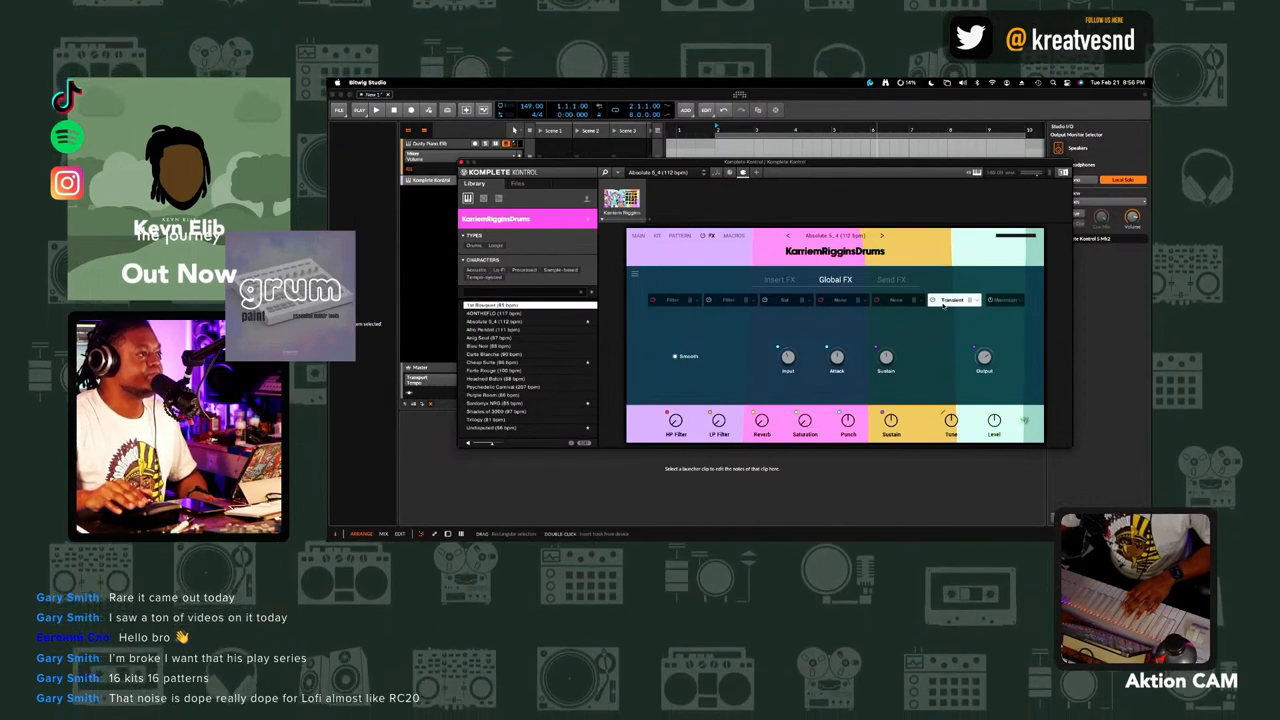
click(1004, 300)
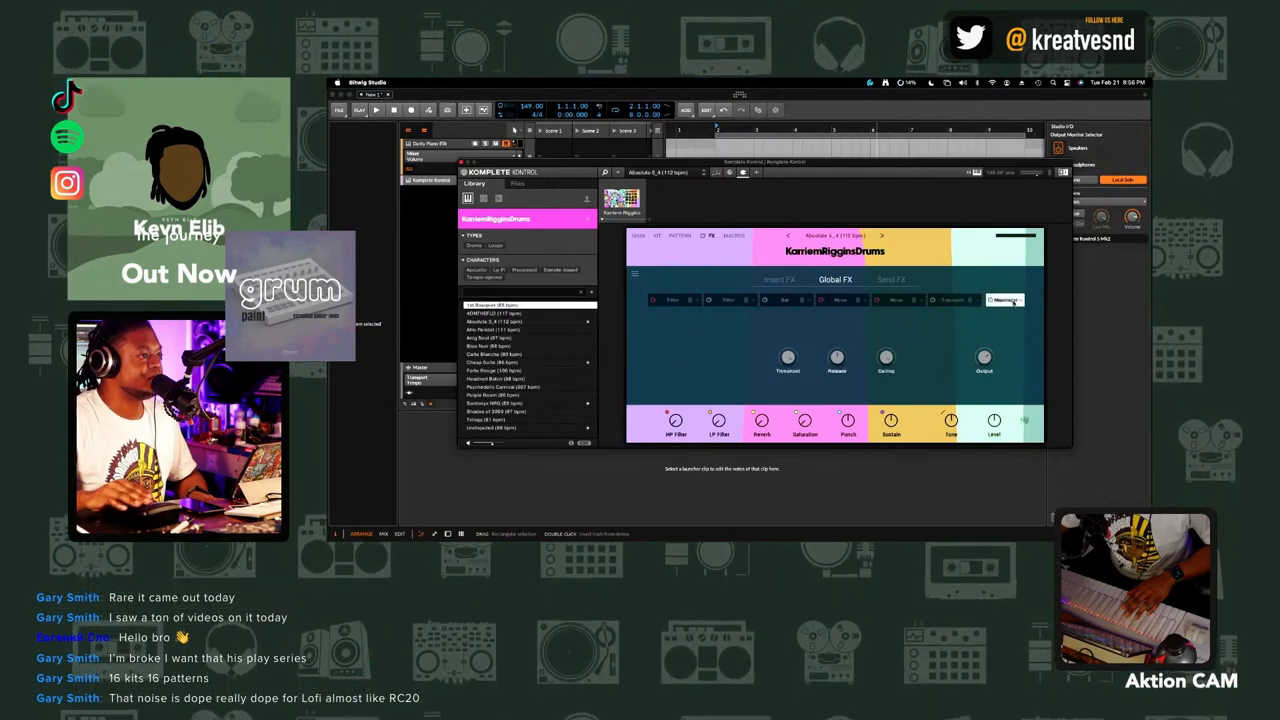
click(1004, 300)
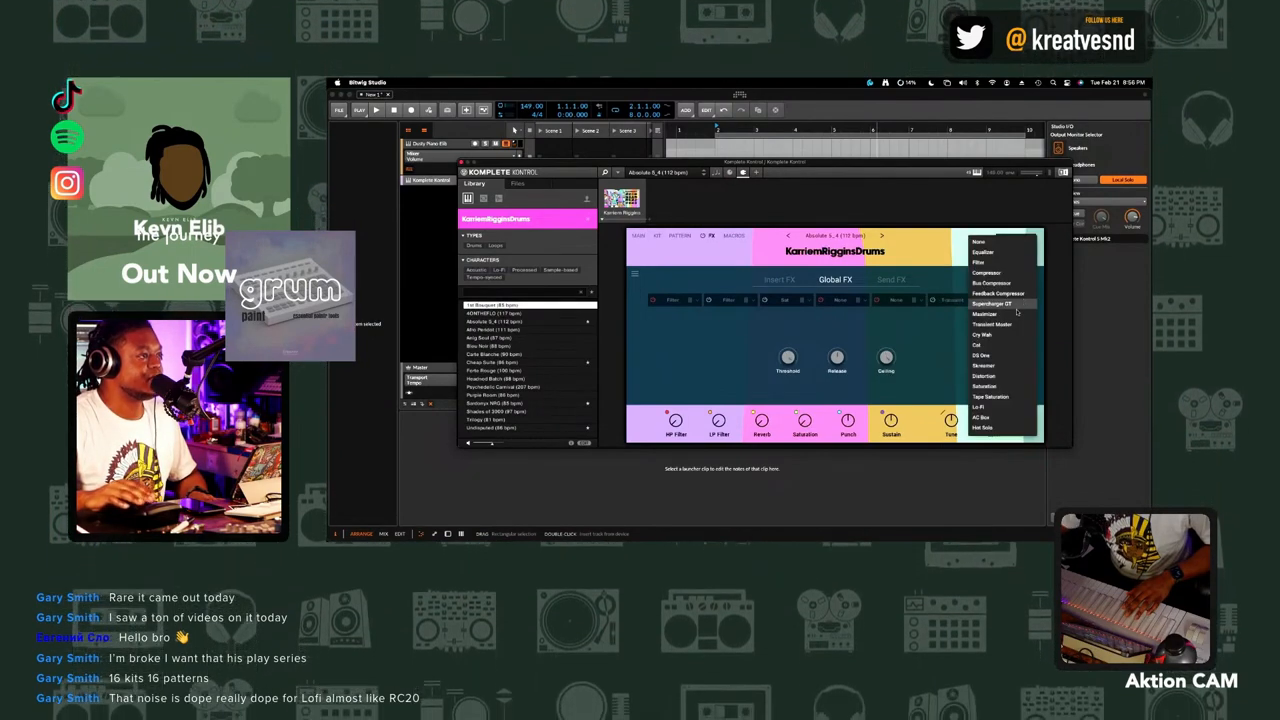
click(1000, 304)
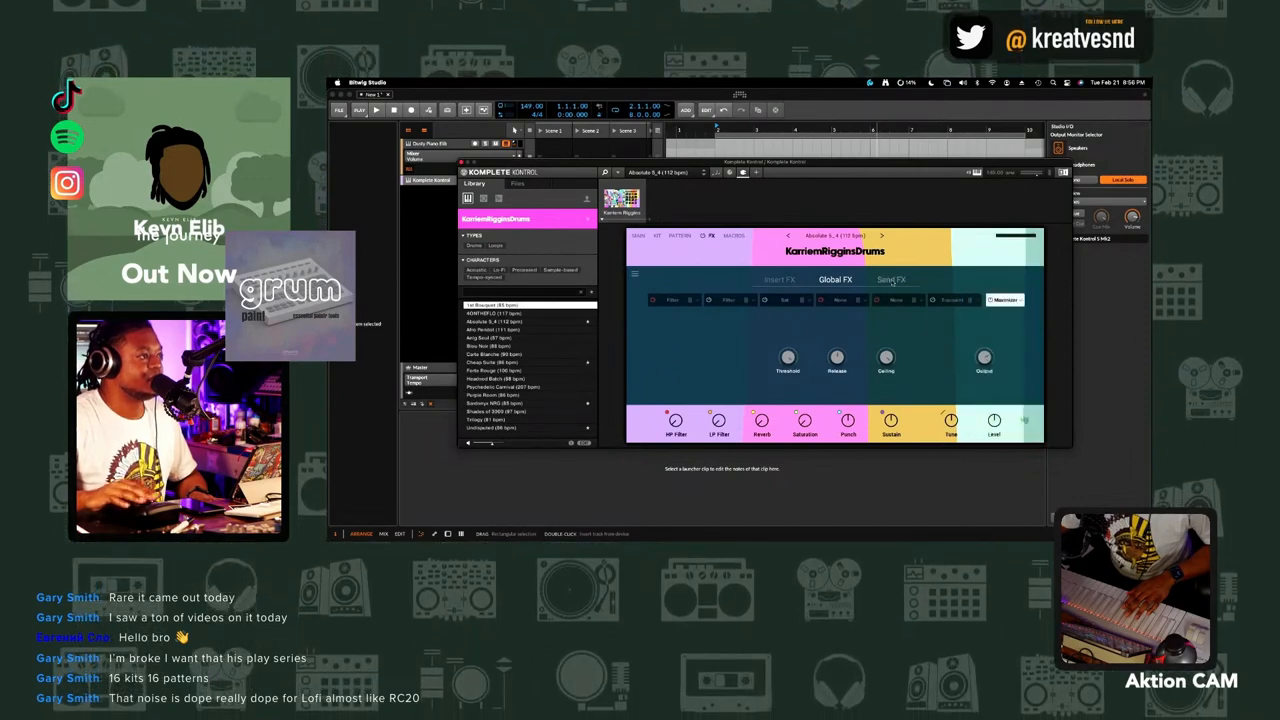
click(892, 280)
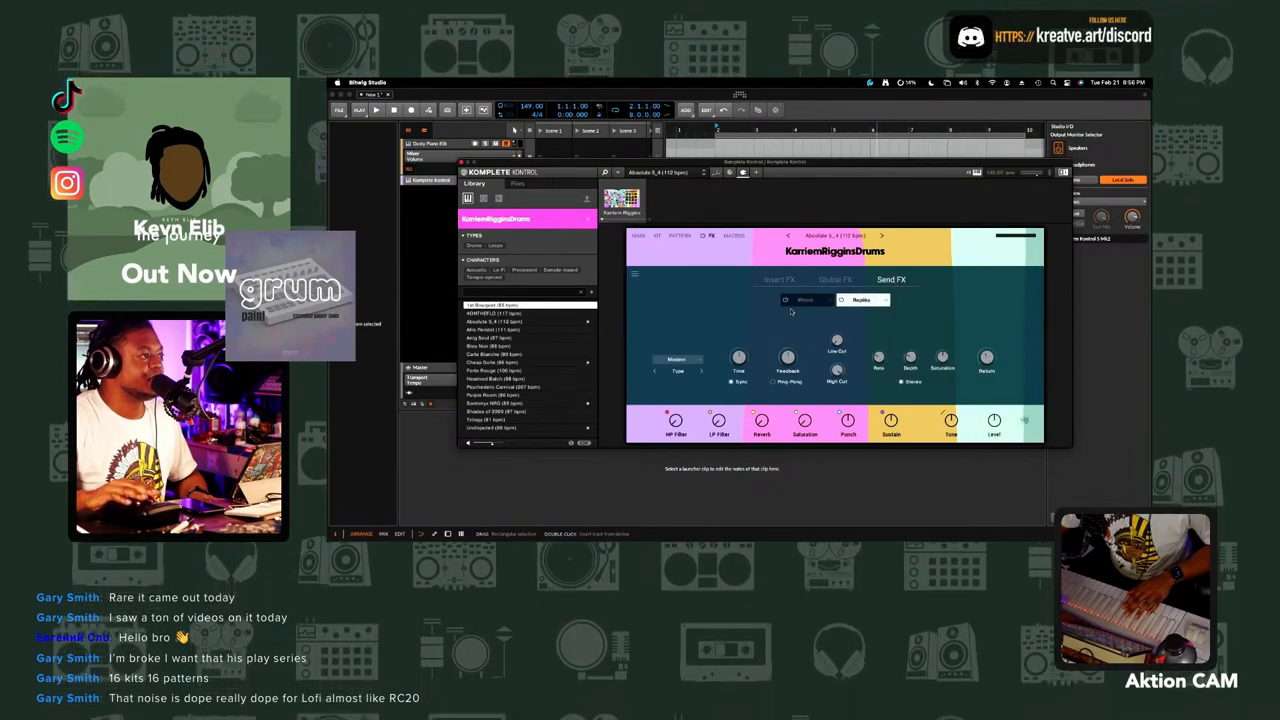
mouse_move(708, 258)
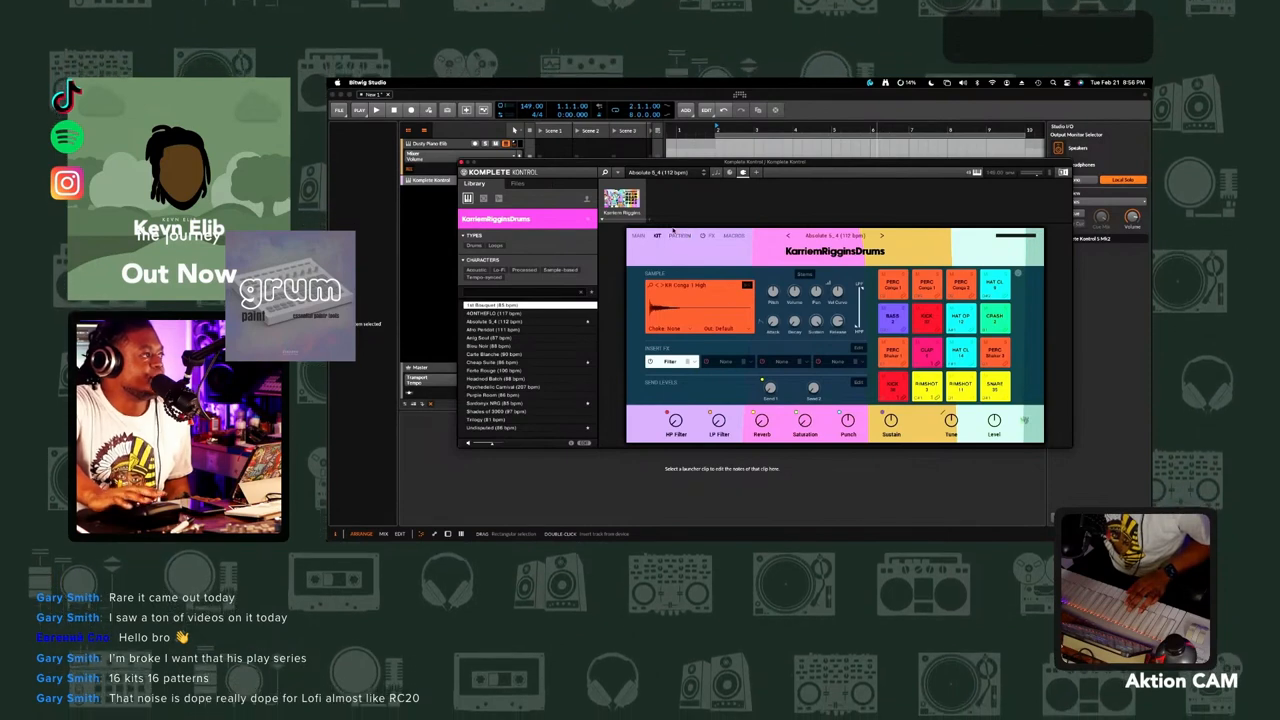
Show the kit's Patterns page from the instrument header
click(678, 236)
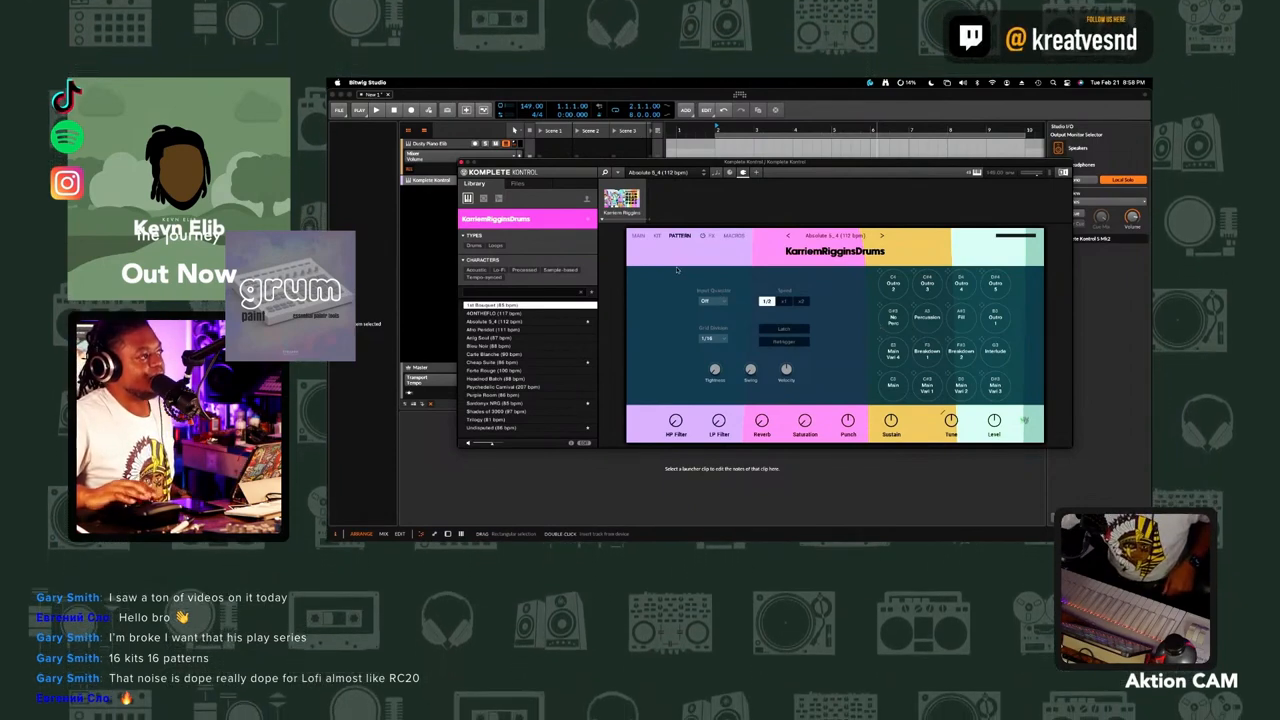
Show the Macros page with its transient parameter assignments
click(734, 236)
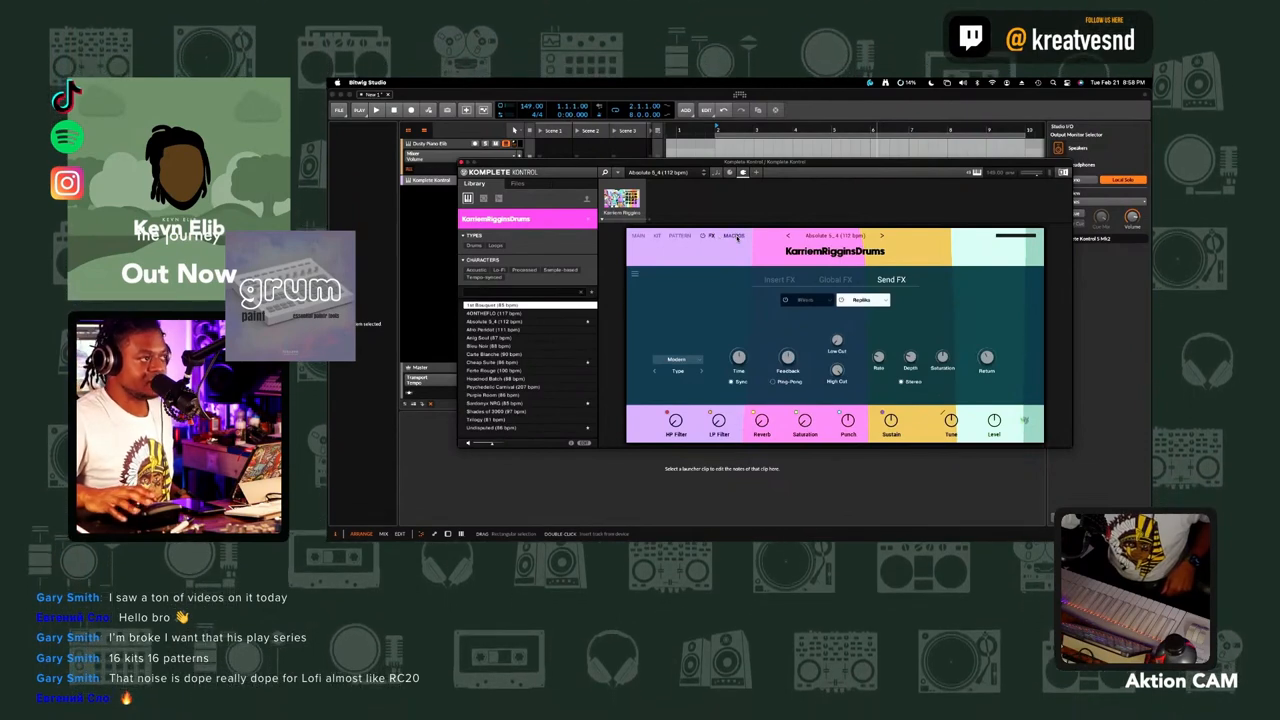
click(732, 236)
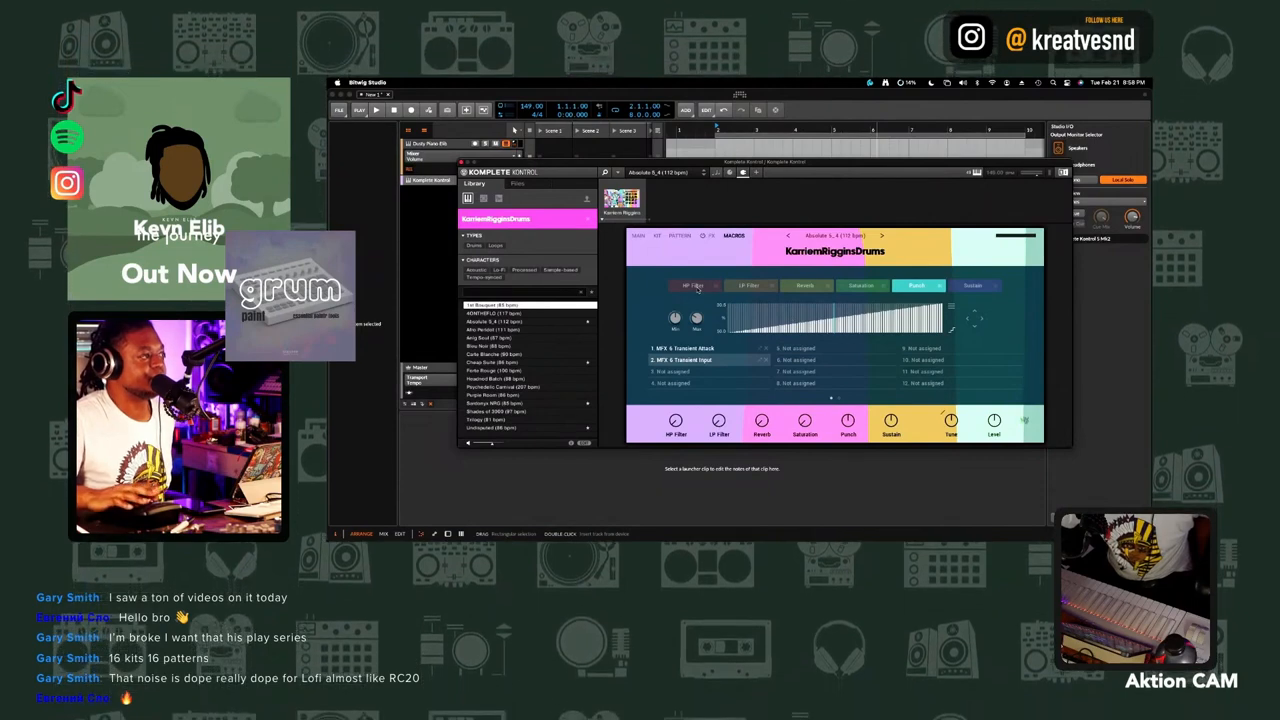
View the first macro's assignments and the global effects page, then return to Macros
click(692, 284)
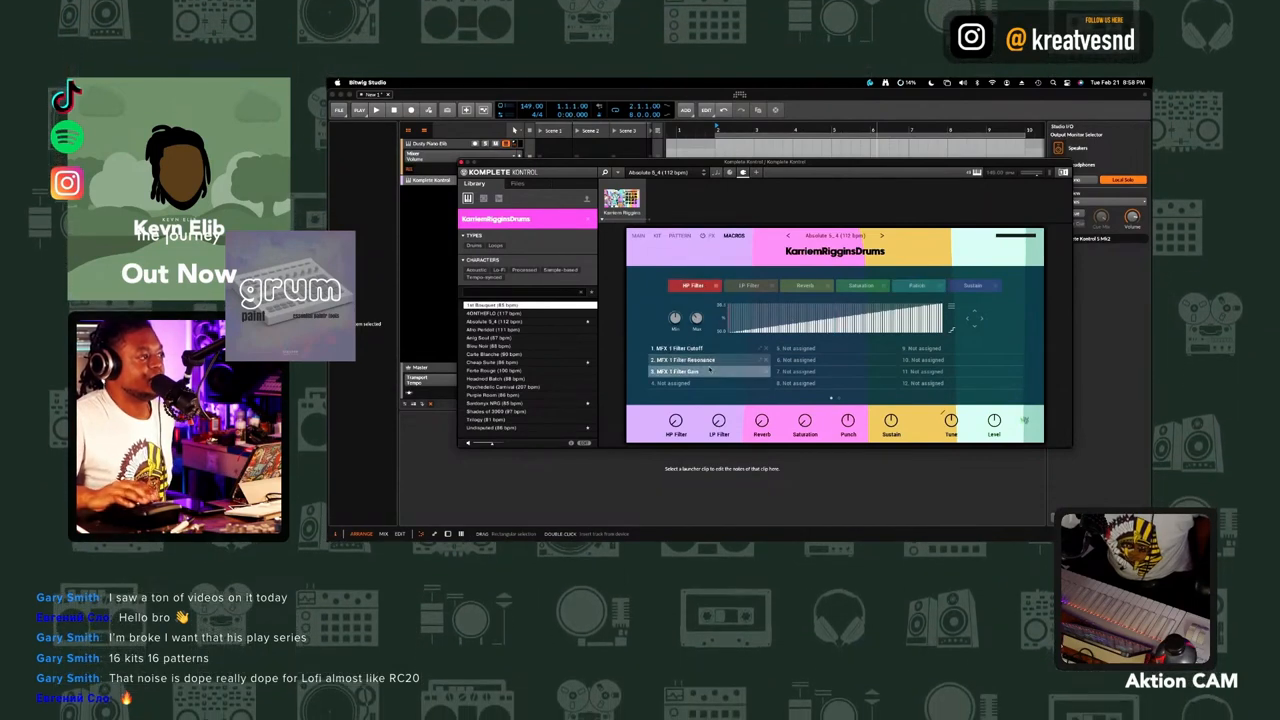
click(704, 348)
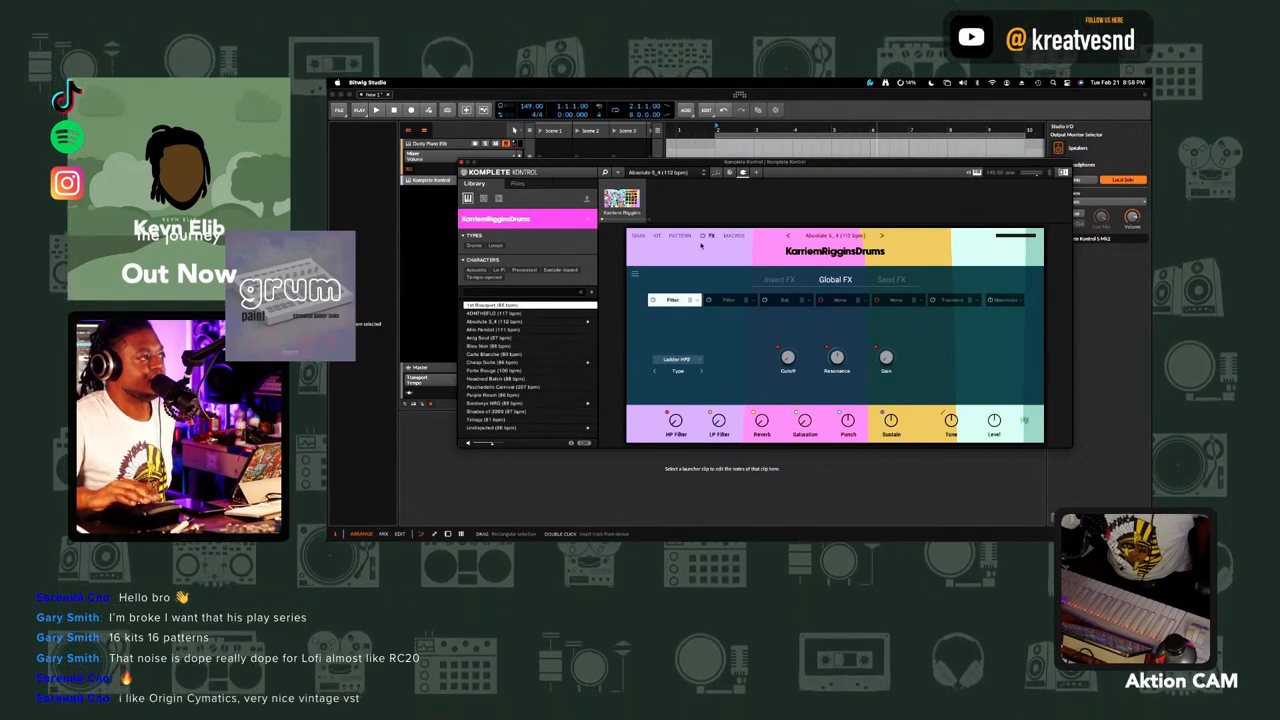
click(732, 236)
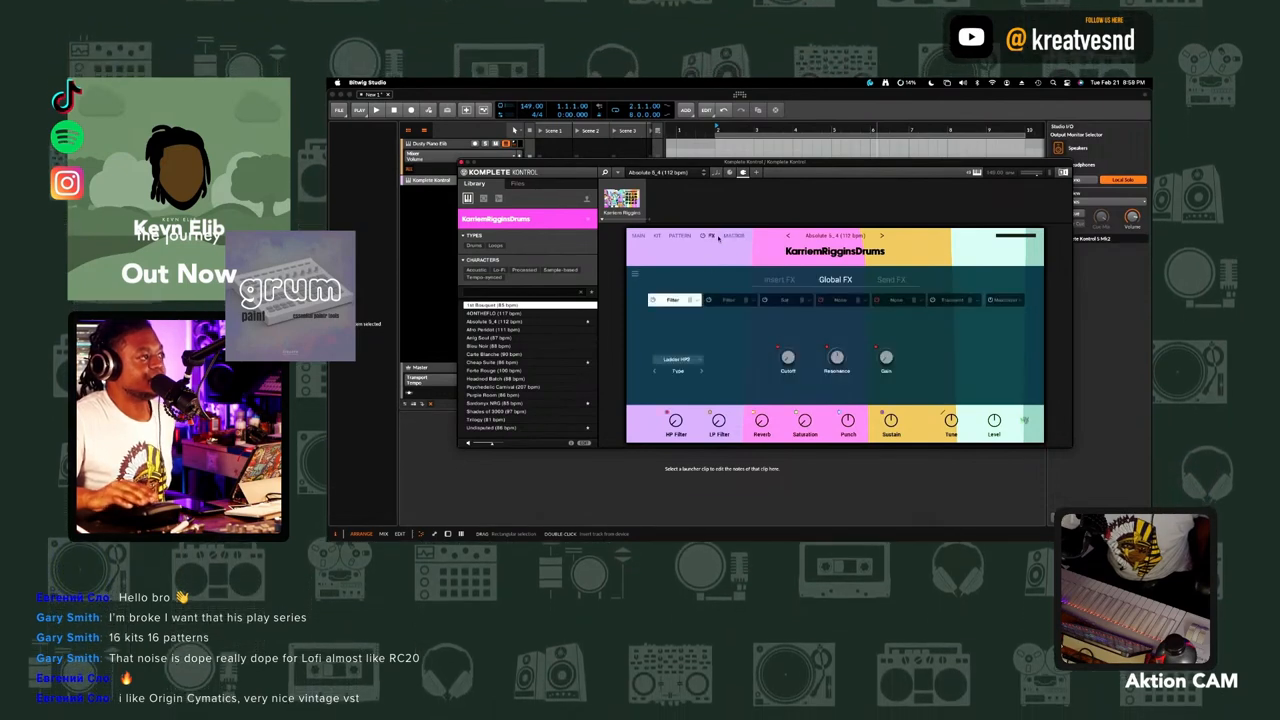
click(732, 236)
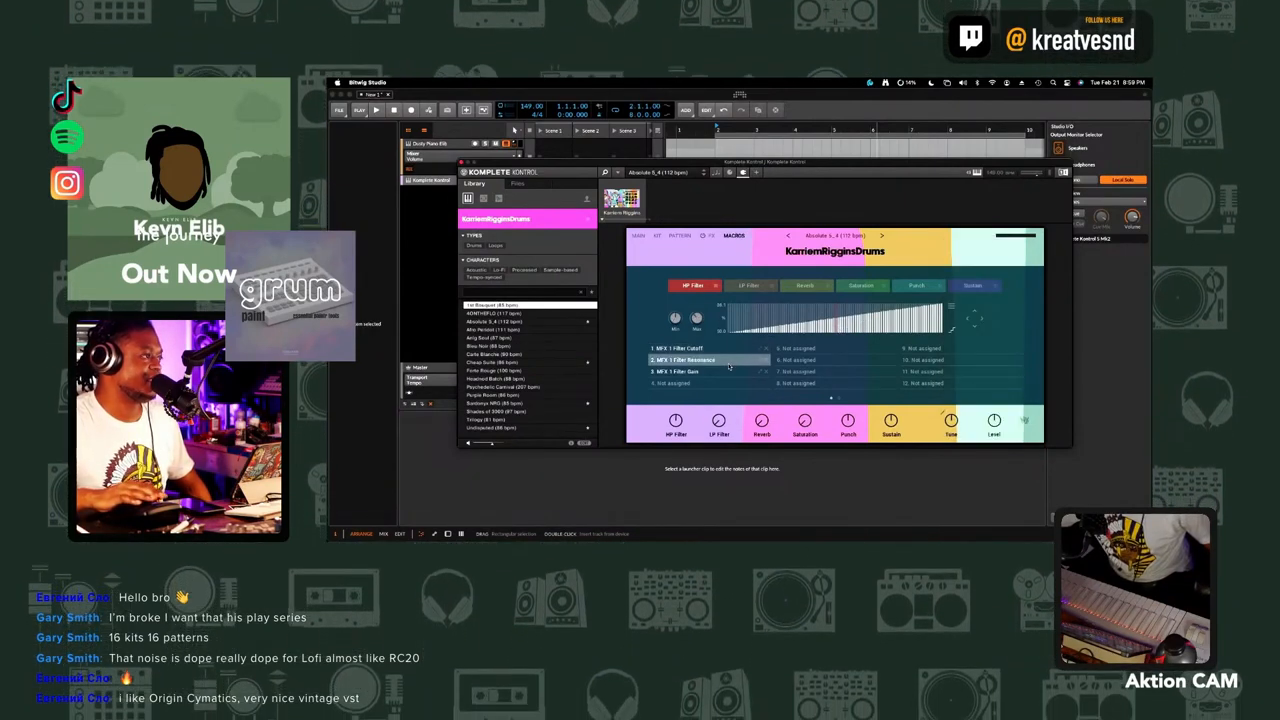
Show the LP Filter macro's cutoff and resonance assignments
click(684, 370)
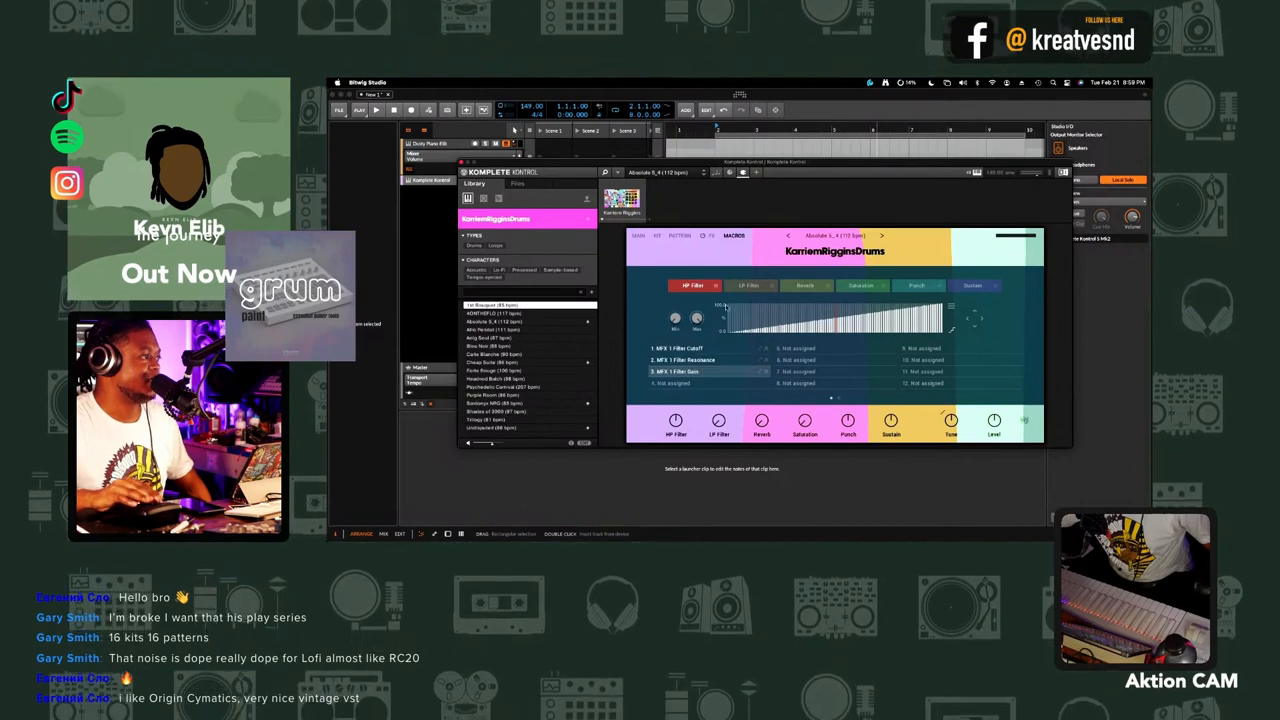
click(748, 284)
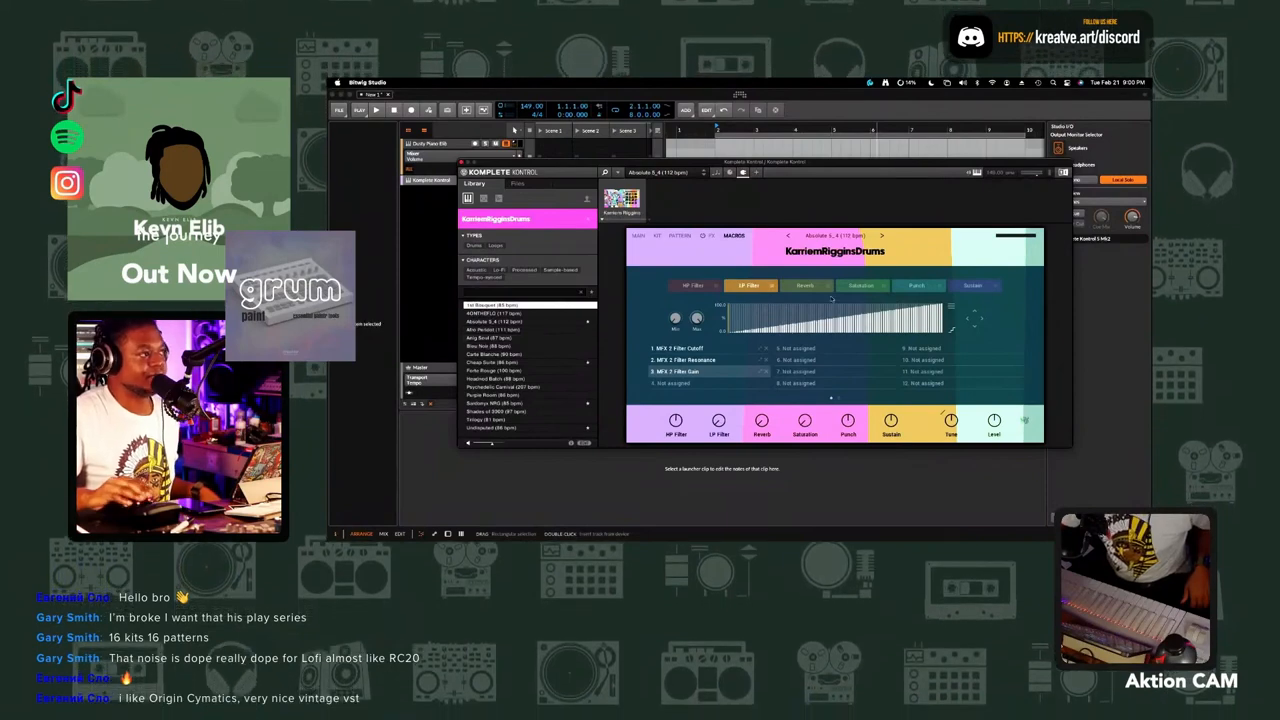
View the Reverb macro's assignments, then the Transient macro's MFX 4 sustain and output assignments
click(804, 286)
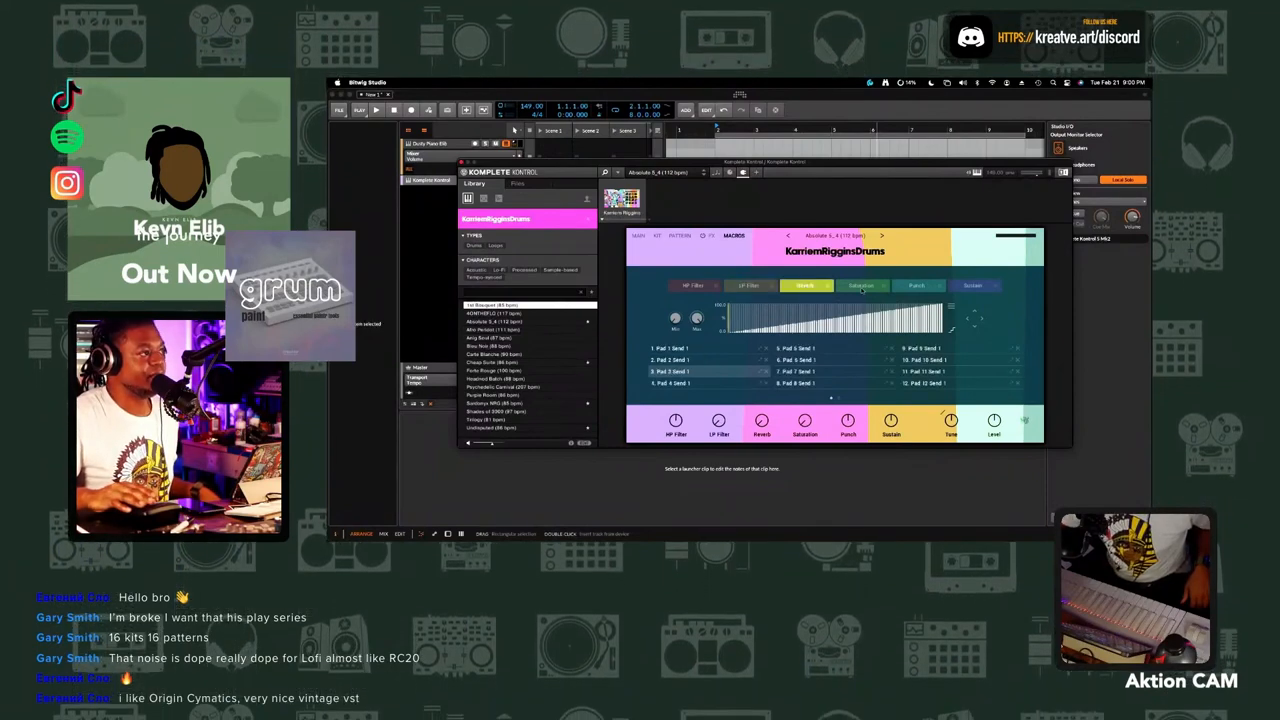
click(972, 284)
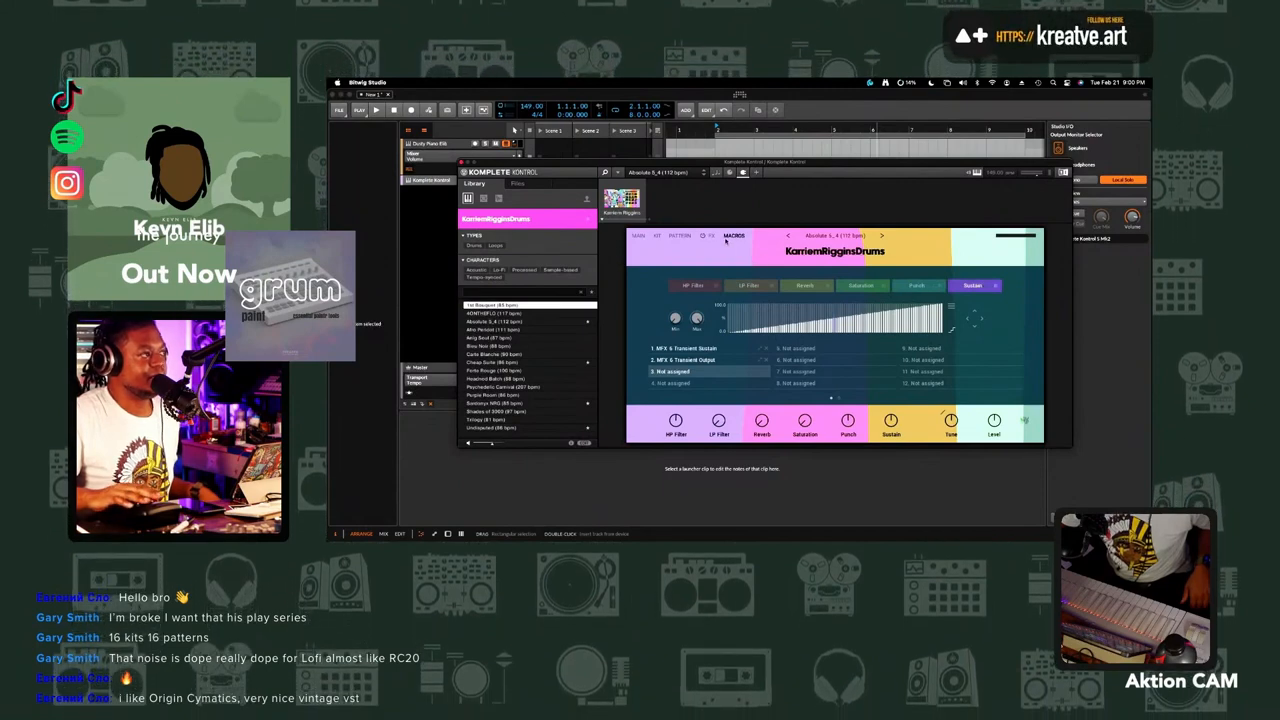
click(832, 236)
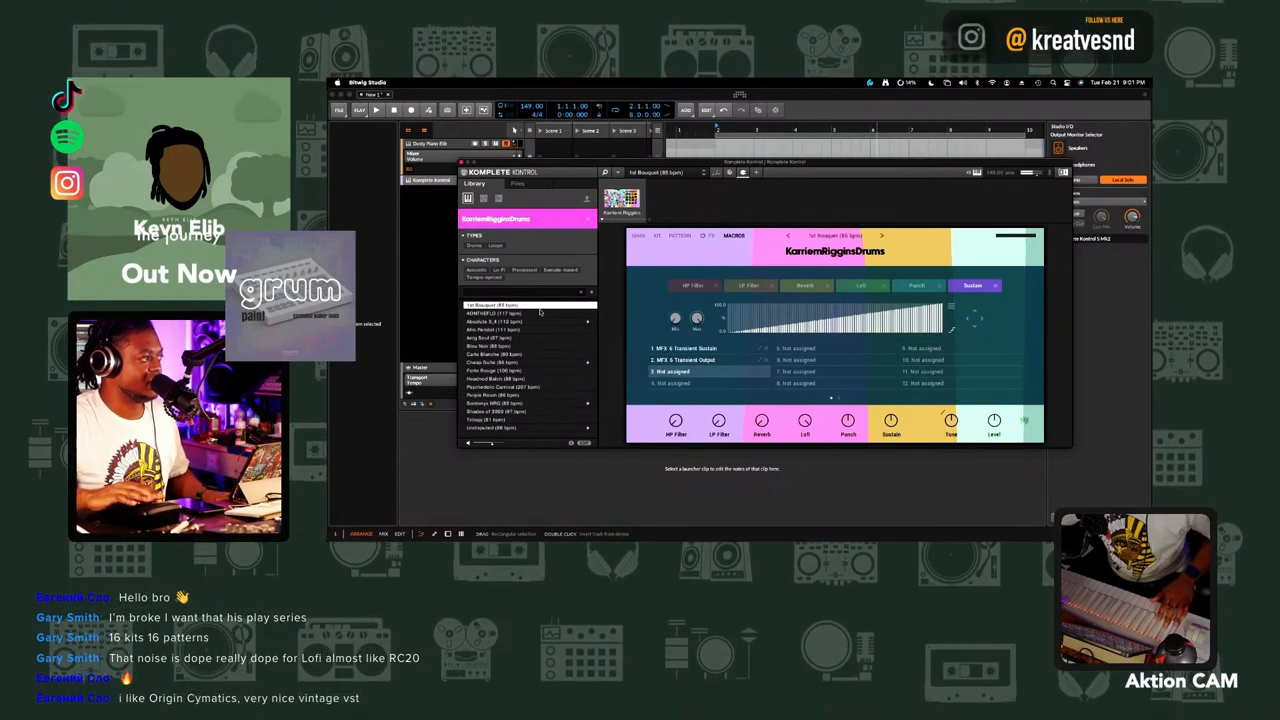
Switch to the Pads page and show a pad's choke group choices
click(490, 312)
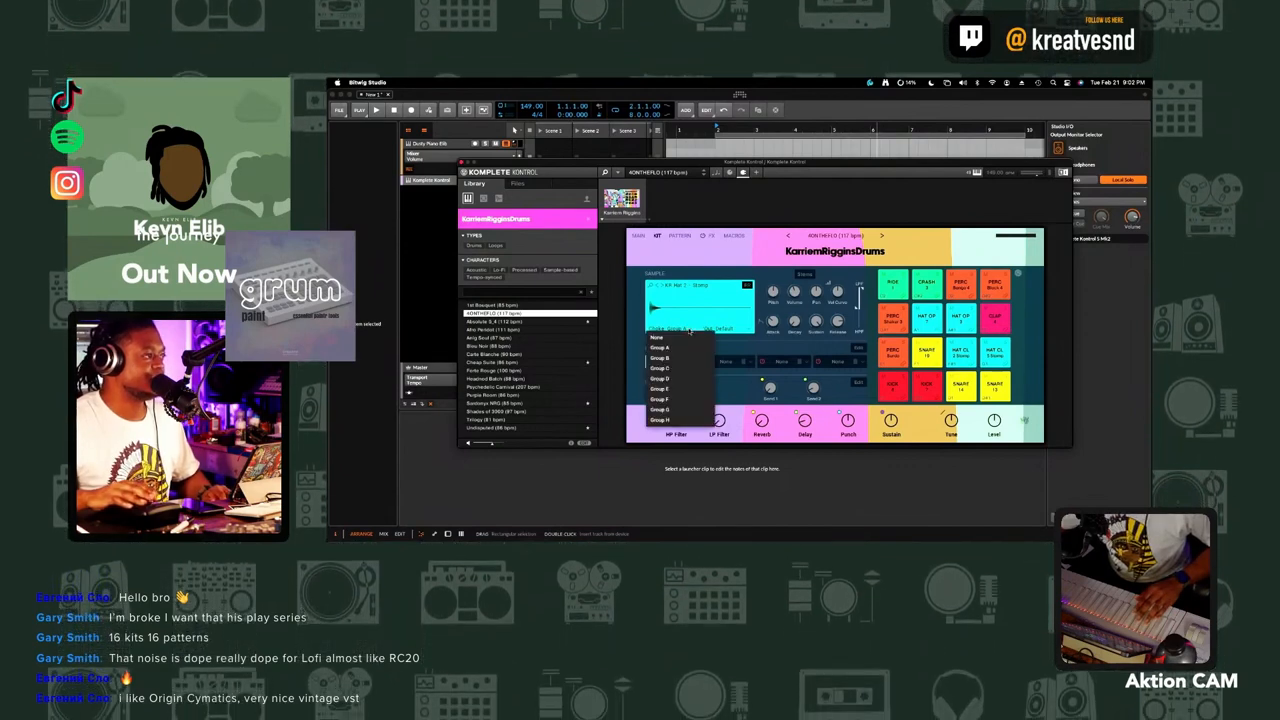
Assign the hi-hat pad to a choke group from the Choke Group list
click(658, 348)
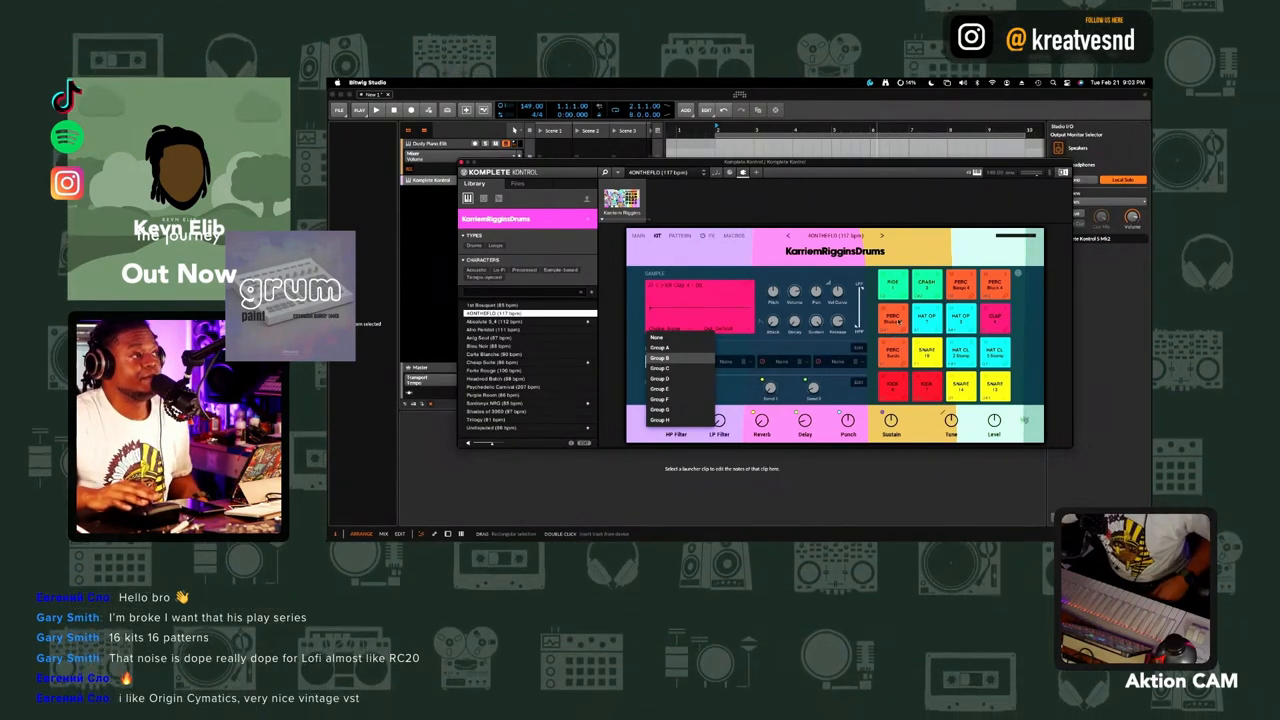
click(660, 360)
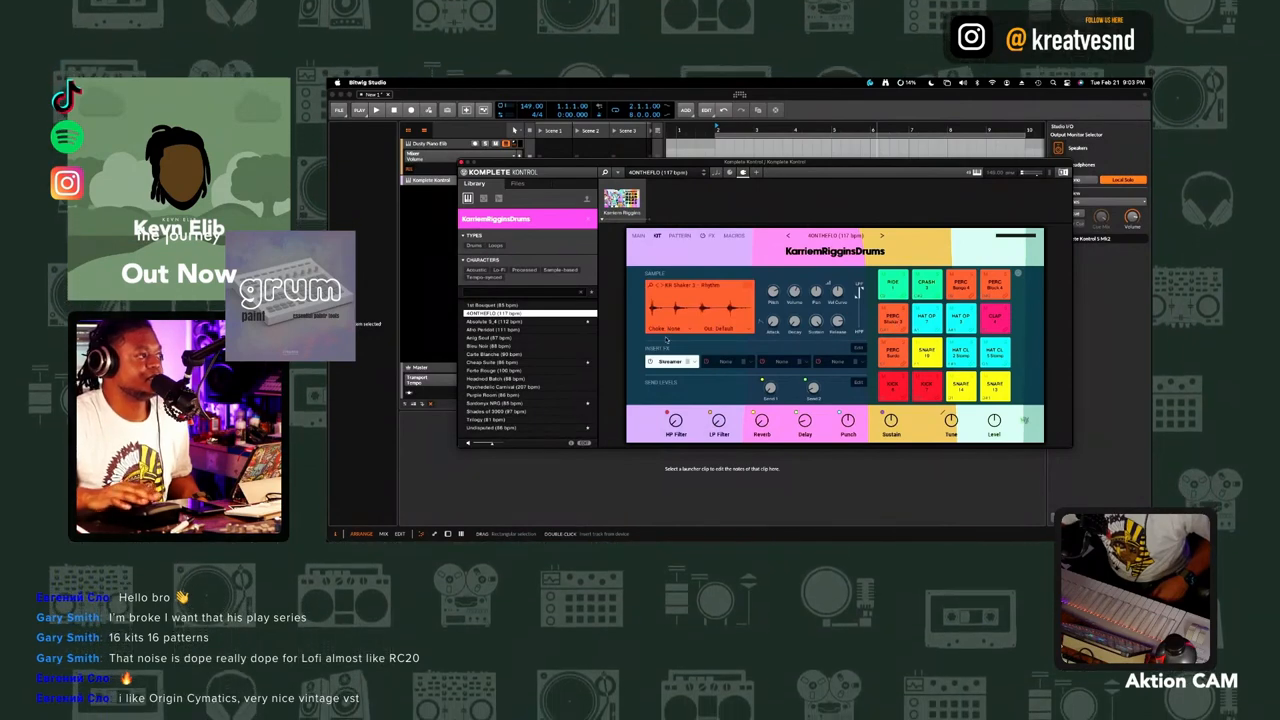
Select a different pad, revealing its choke group set to none
click(680, 328)
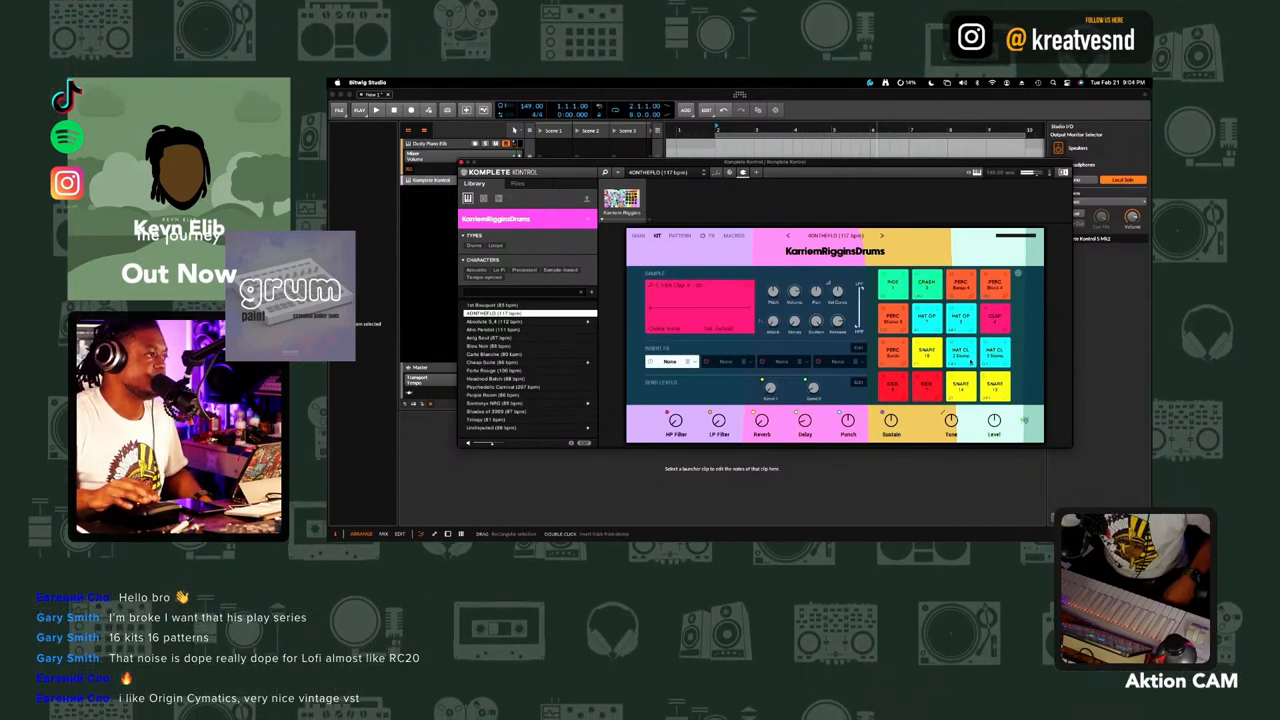
Load another drum kit from the Library browser and inspect one of its pads
click(500, 328)
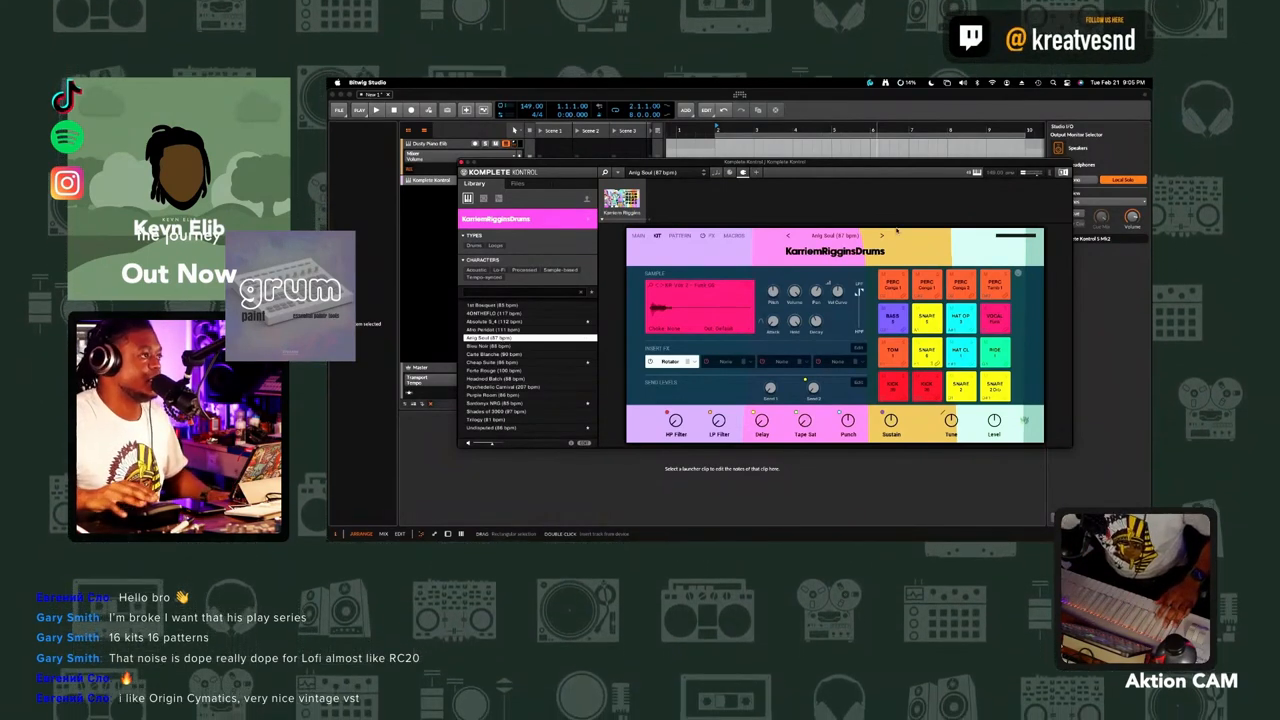
click(880, 234)
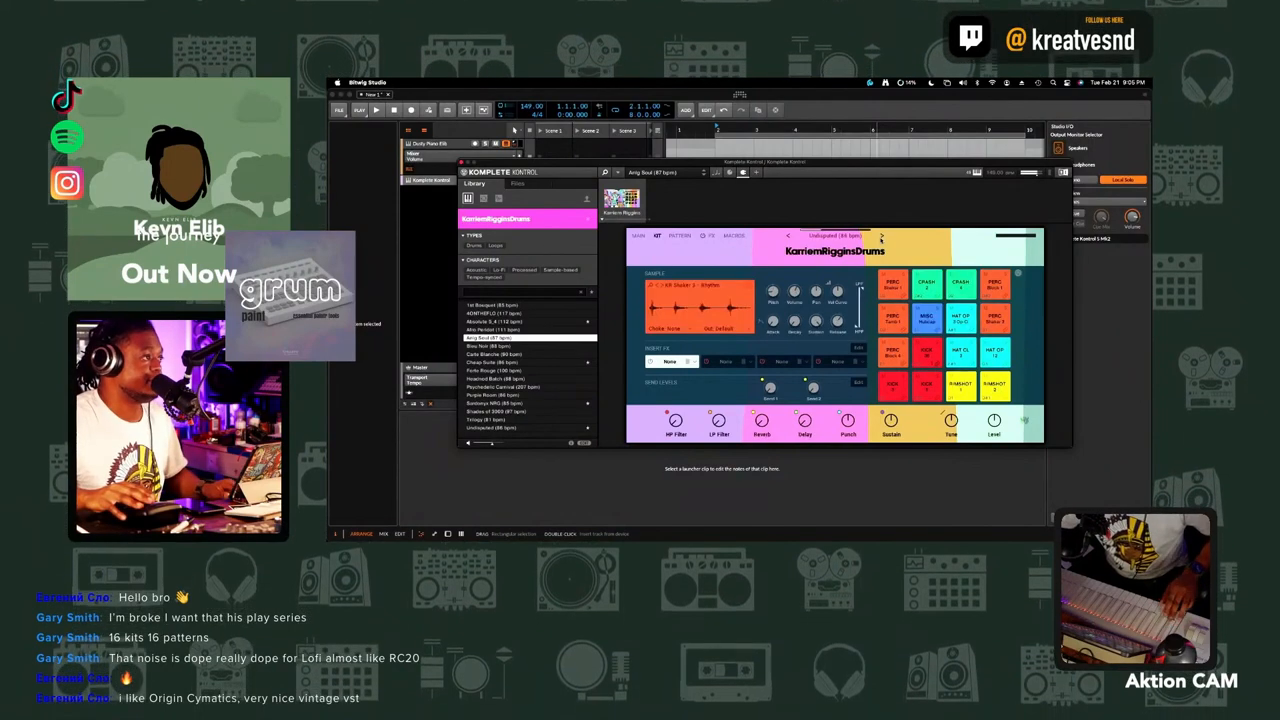